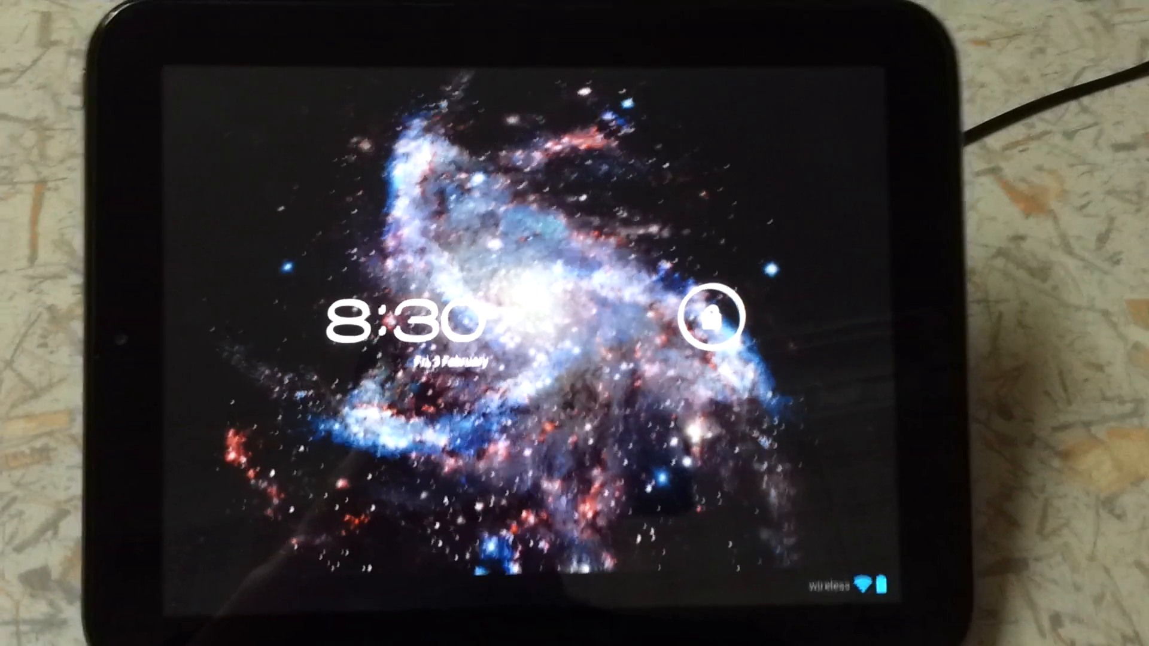
Drag the lock ring to unlock the CyanogenMod tablet onto its home screen.
{"action": "left_click", "coordinate": [722, 308]}
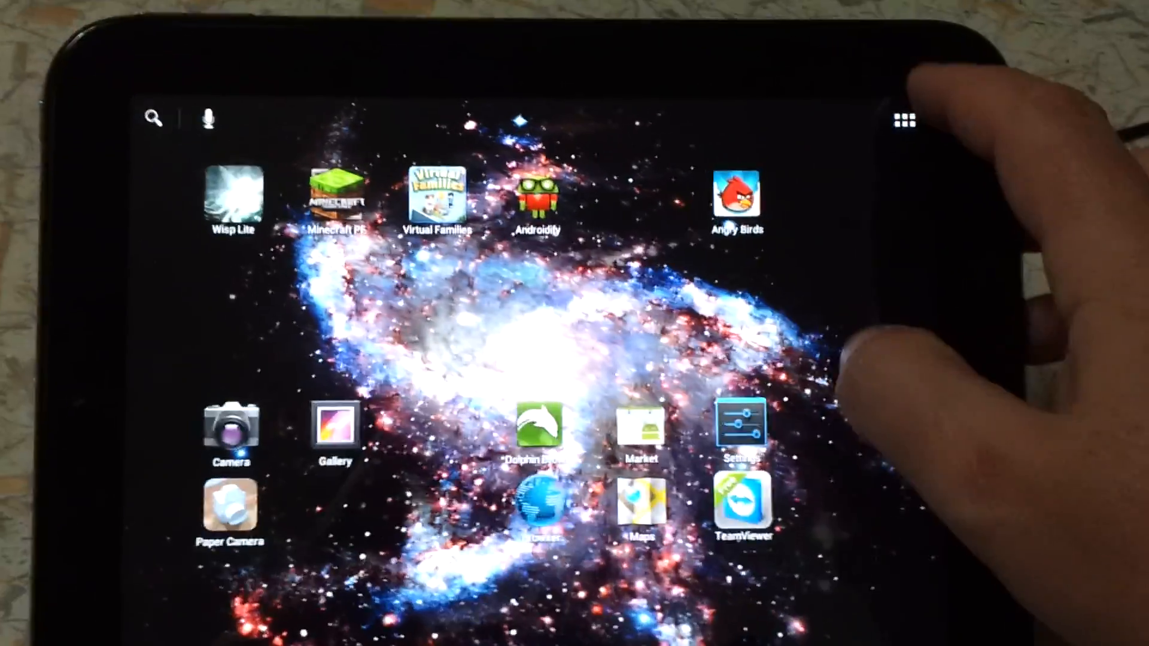
Open the app drawer and browse to the update-cm-9.0.0-RC0 Touchpad alpha0.6 zip in ES File Explorer.
{"action": "left_click", "coordinate": [904, 118]}
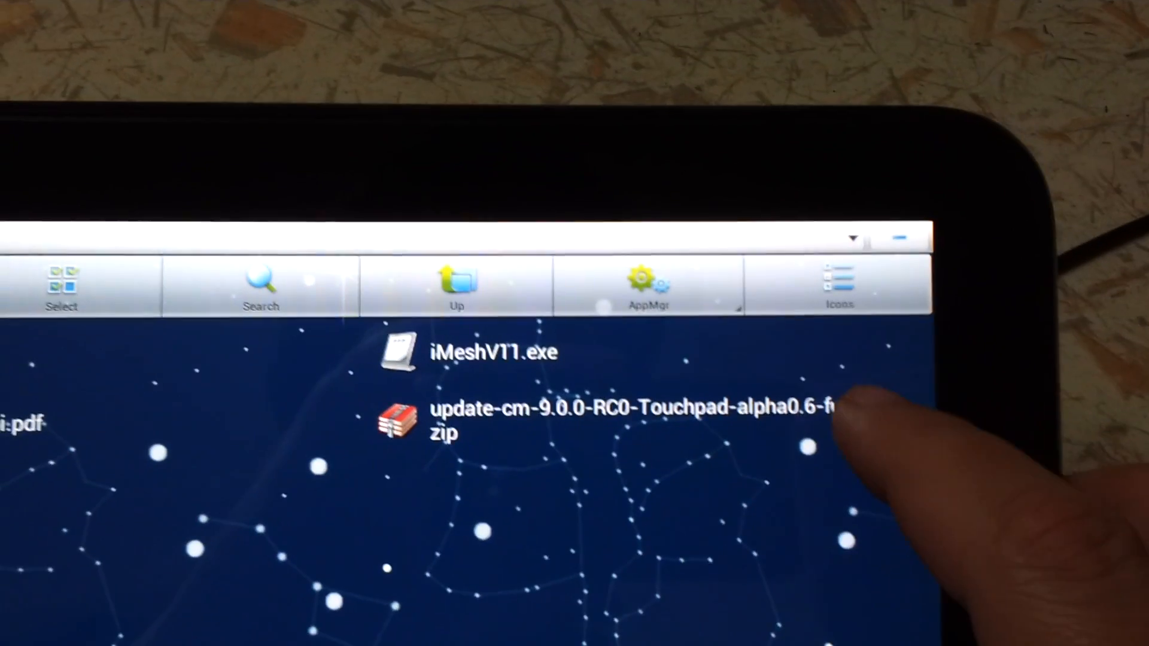
Move the update zip into the cm folder under /mnt/sdcard.
{"action": "left_click", "coordinate": [630, 417]}
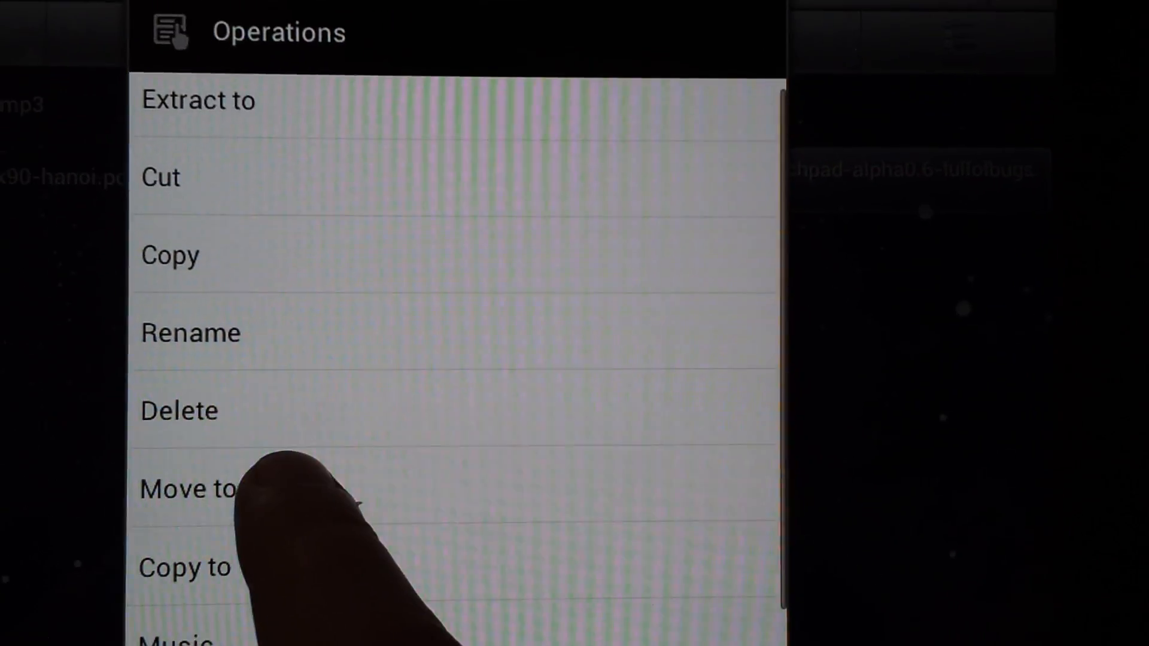
{"action": "left_click", "coordinate": [187, 489]}
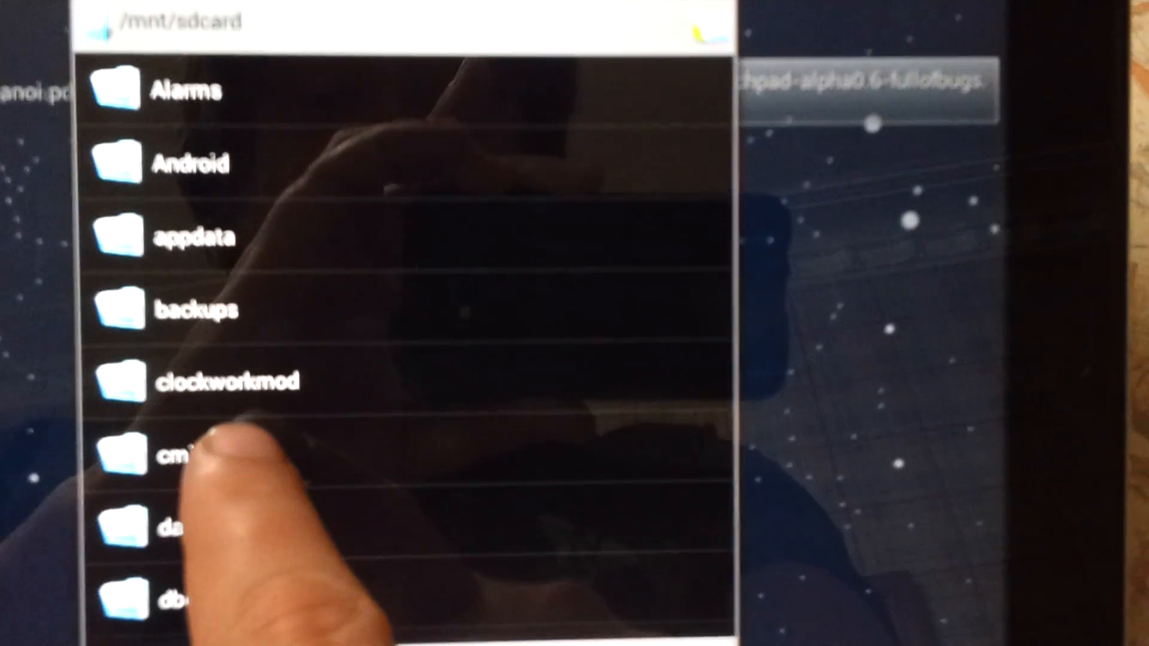
{"action": "left_click", "coordinate": [176, 453]}
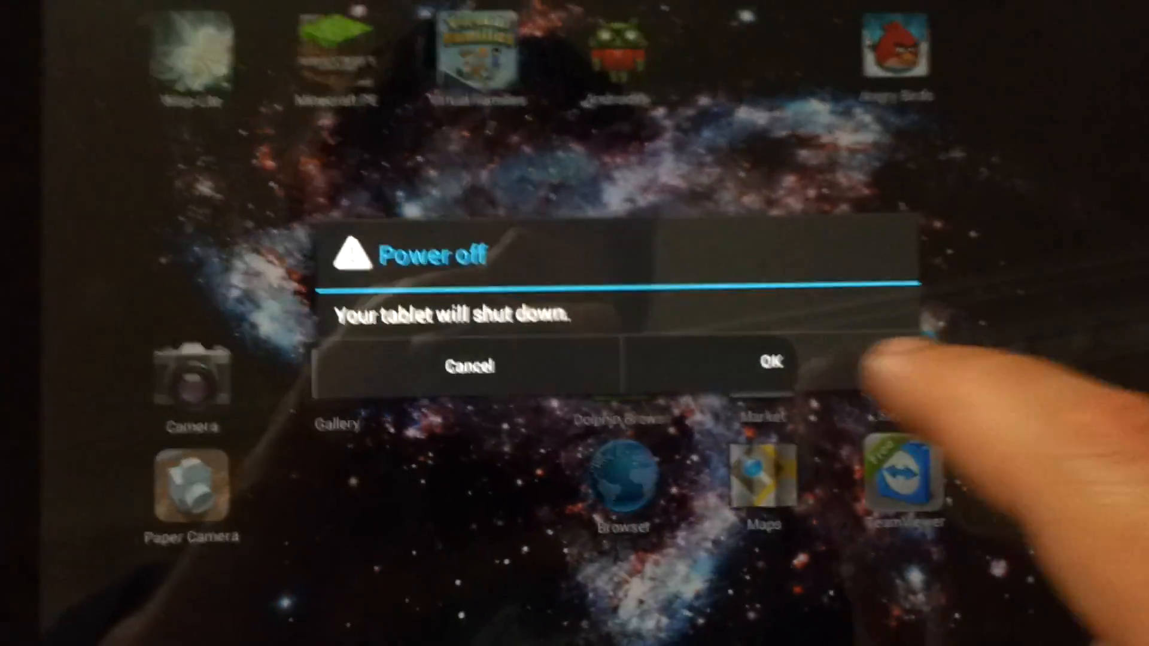
Confirm Power off with OK to shut the tablet down.
{"action": "left_click", "coordinate": [769, 363]}
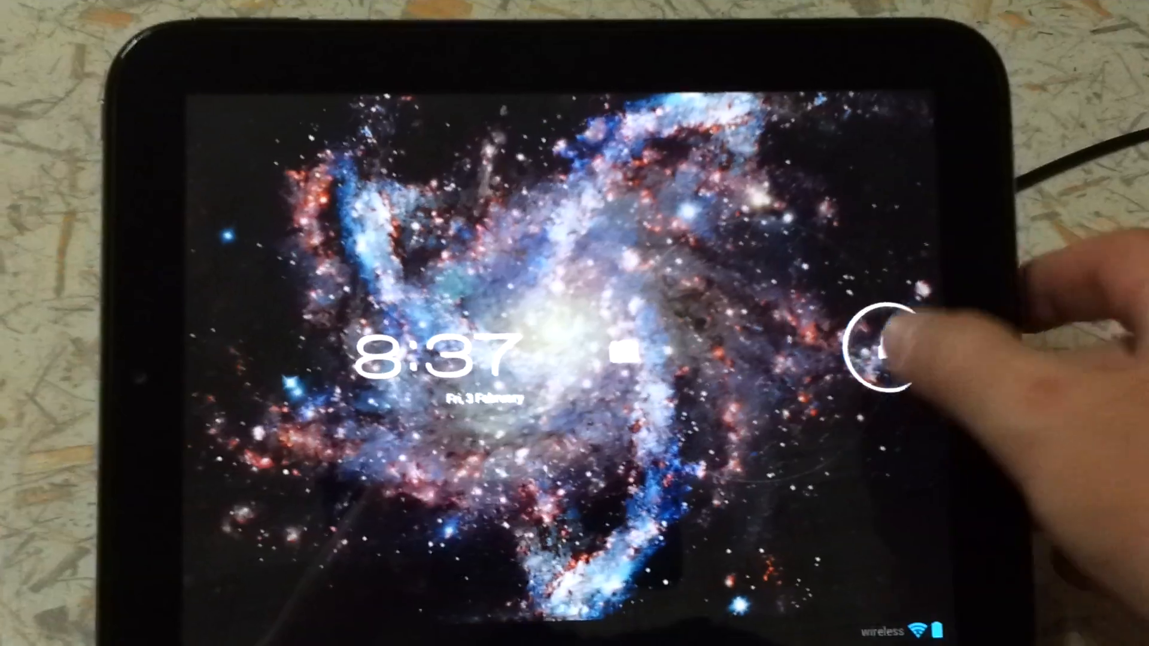
Unlock the CyanogenMod 9 tablet and open Settings.
{"action": "left_click", "coordinate": [872, 344]}
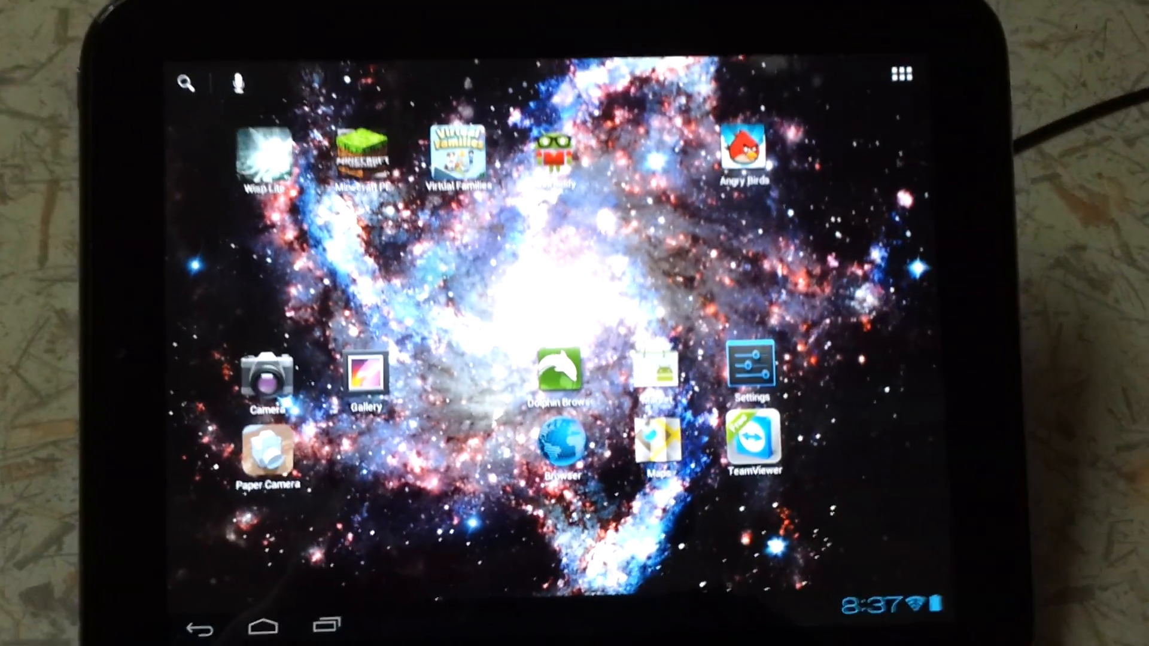
{"action": "left_click", "coordinate": [749, 366]}
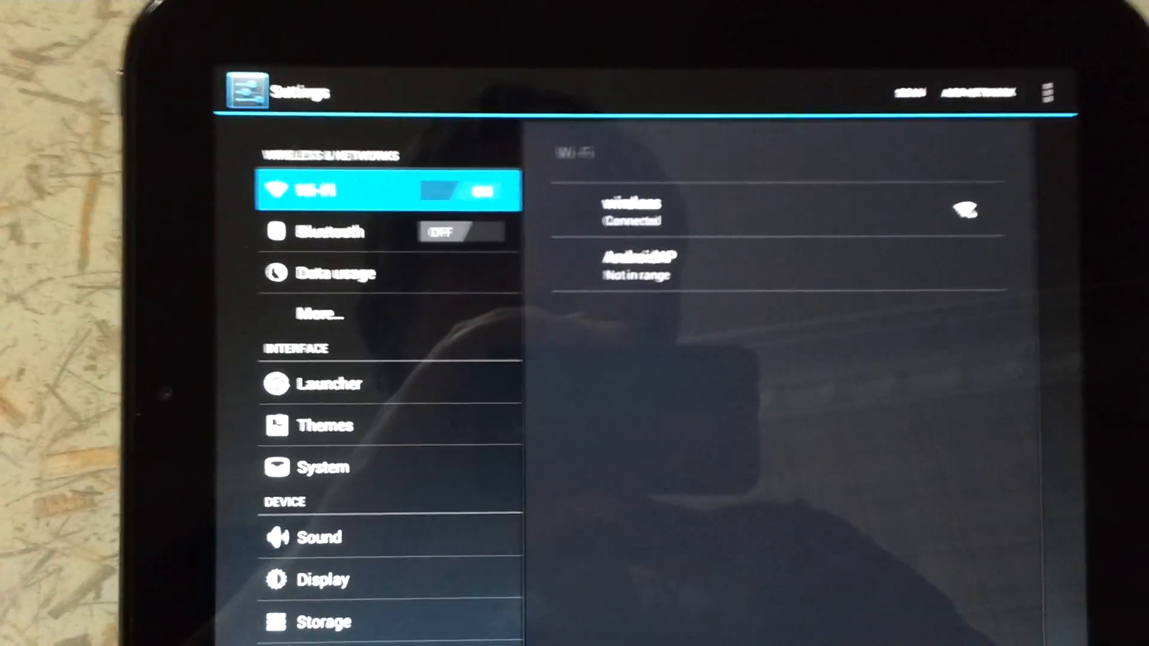
Open About tablet to confirm Android 4.0.3 and CyanogenMod 9.0.0-RC0-Touchpad-alpha0.6.
{"action": "scroll", "scroll_direction": "down", "scroll_amount": 3}
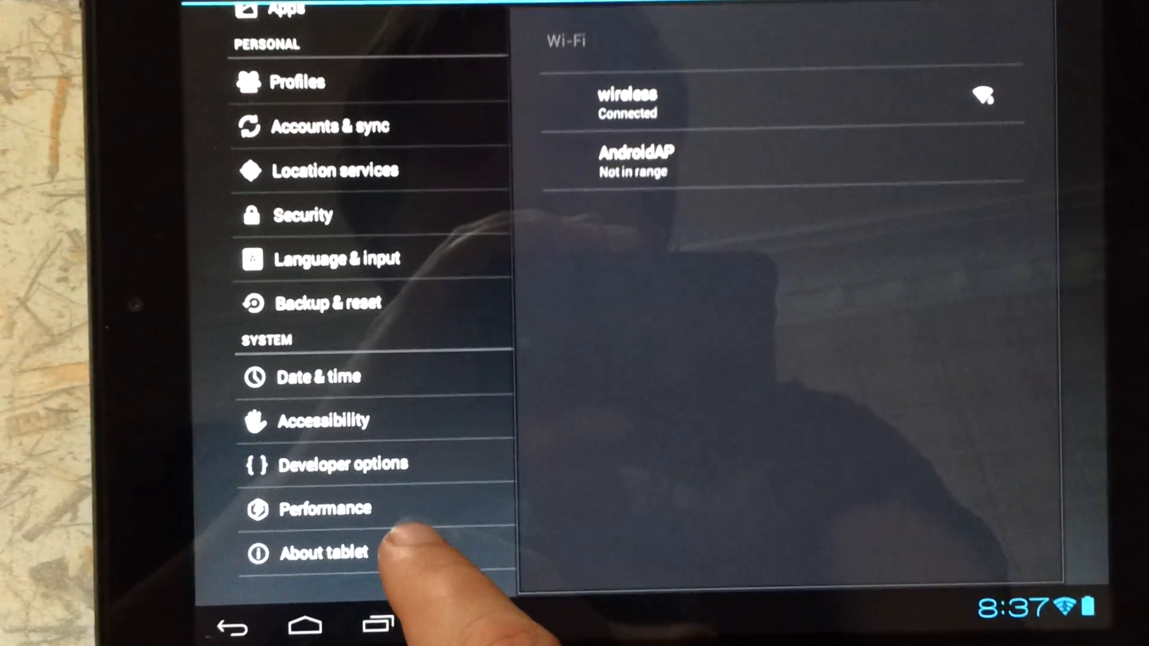
{"action": "left_click", "coordinate": [324, 552]}
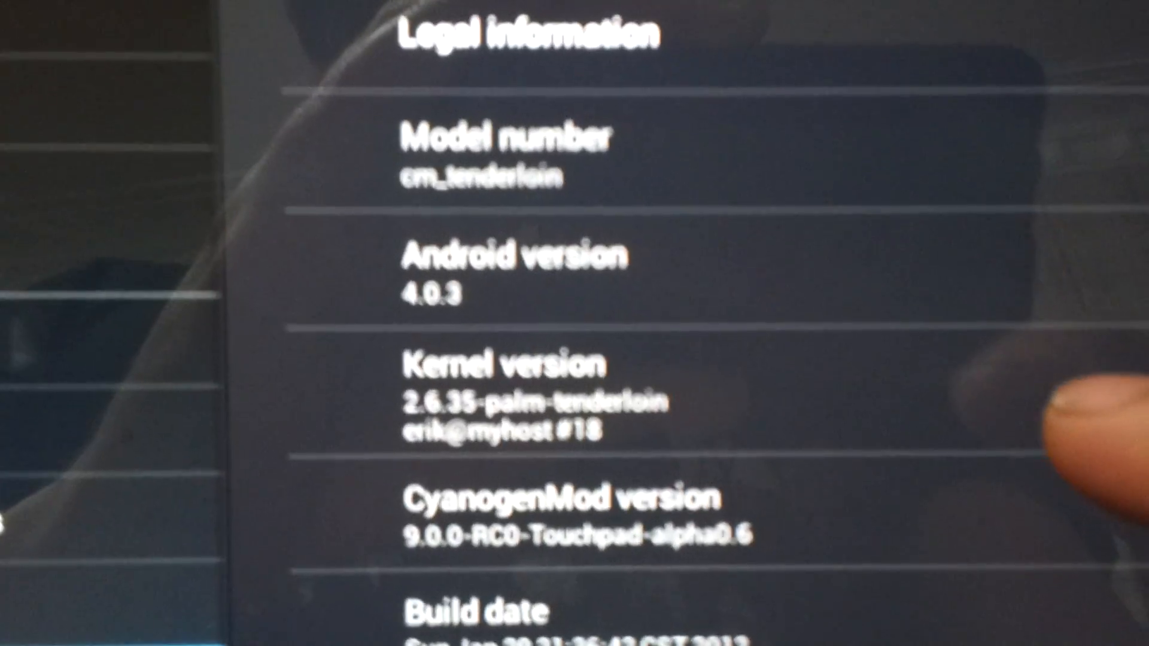